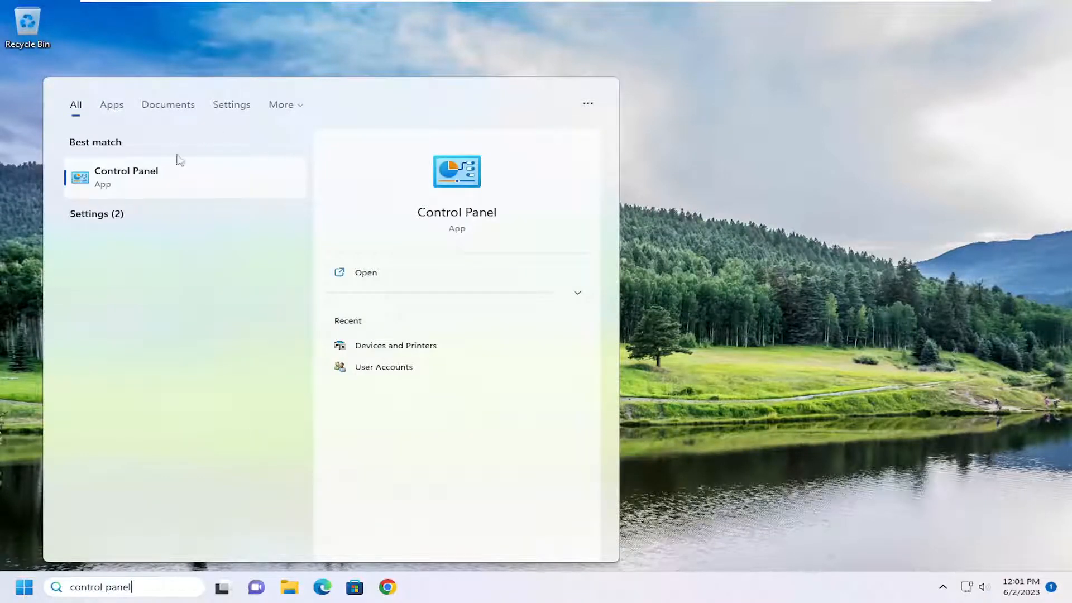
Open Control Panel from the Windows Search results.
left_click(125, 177)
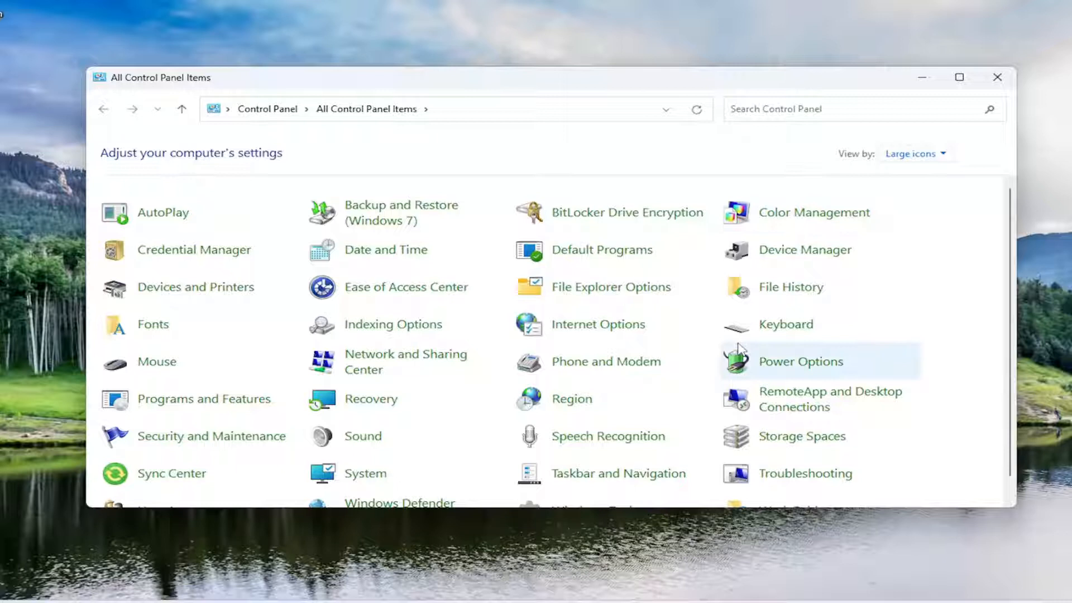
Open Sound and view the properties of the Speakers playback device.
left_click(363, 436)
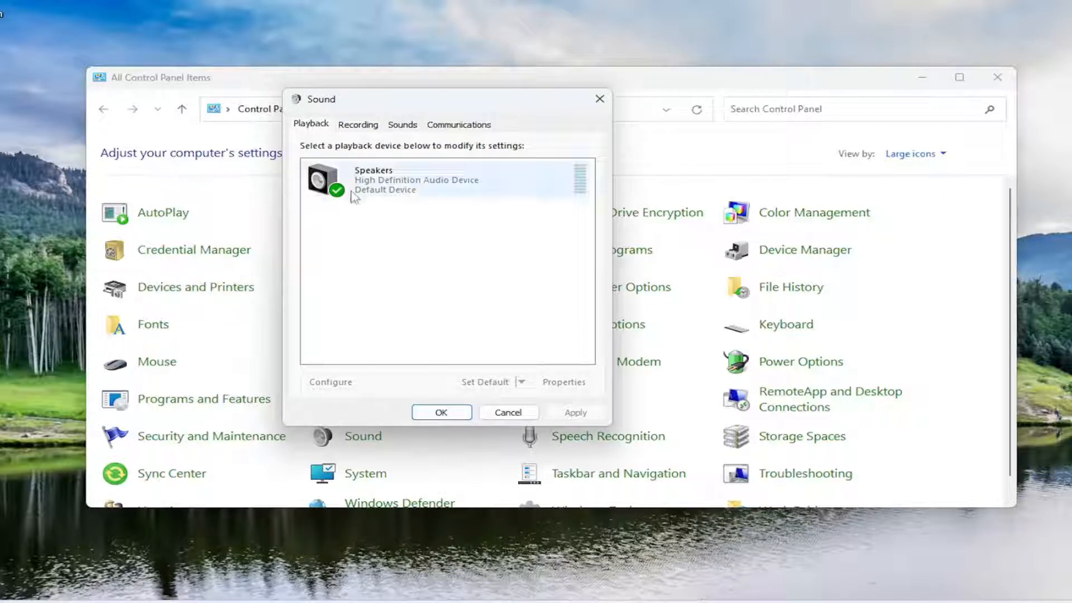
left_click(417, 180)
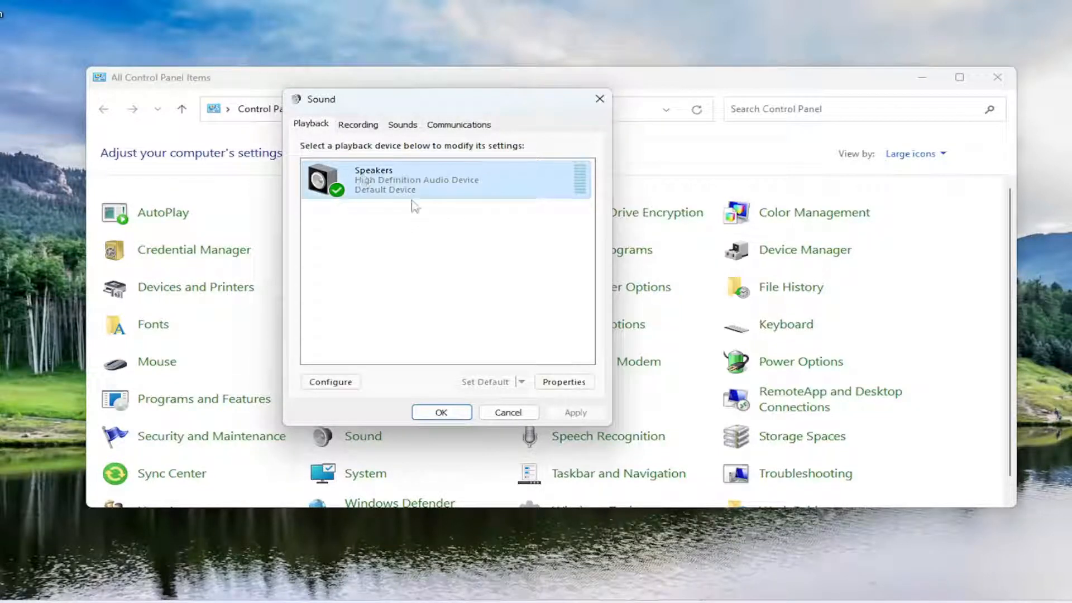
left_click(563, 381)
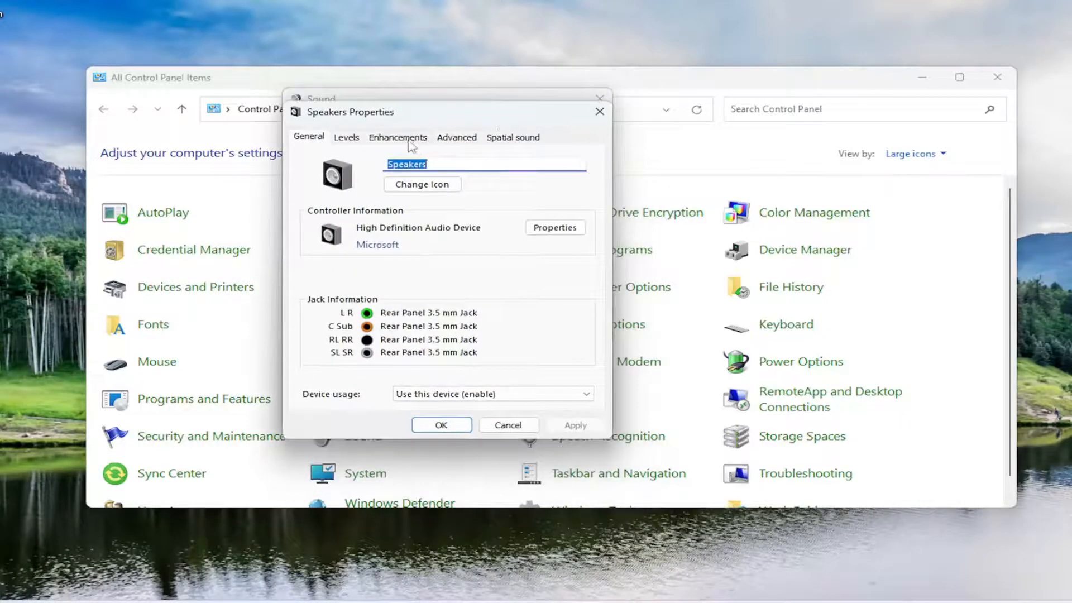
Show the Enhancements tab of Speakers Properties.
left_click(397, 137)
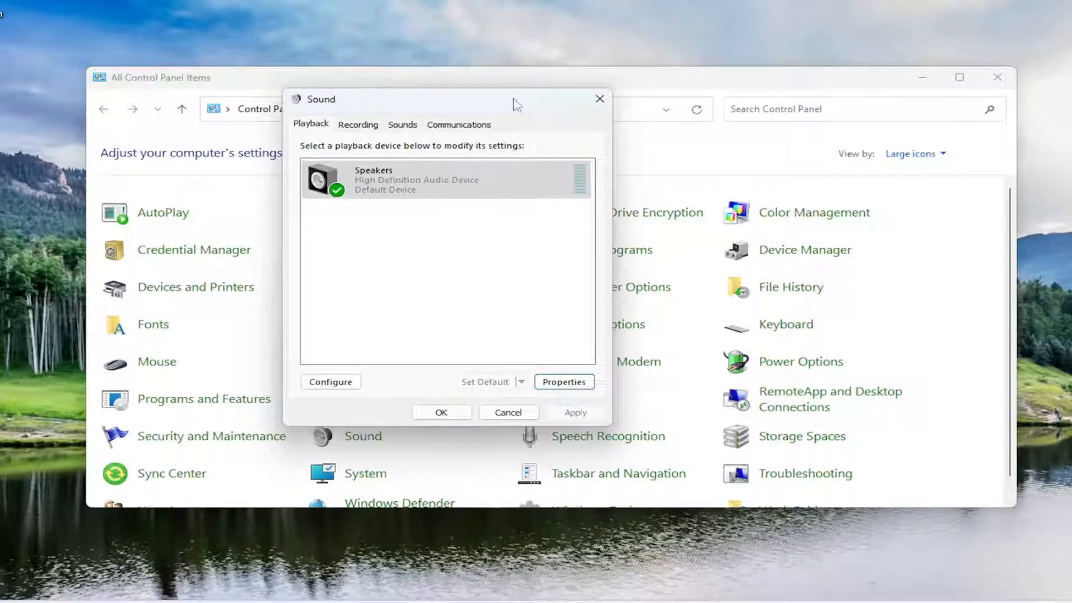
Set communications activity to 'Do nothing' and close the Sound settings.
left_click(458, 124)
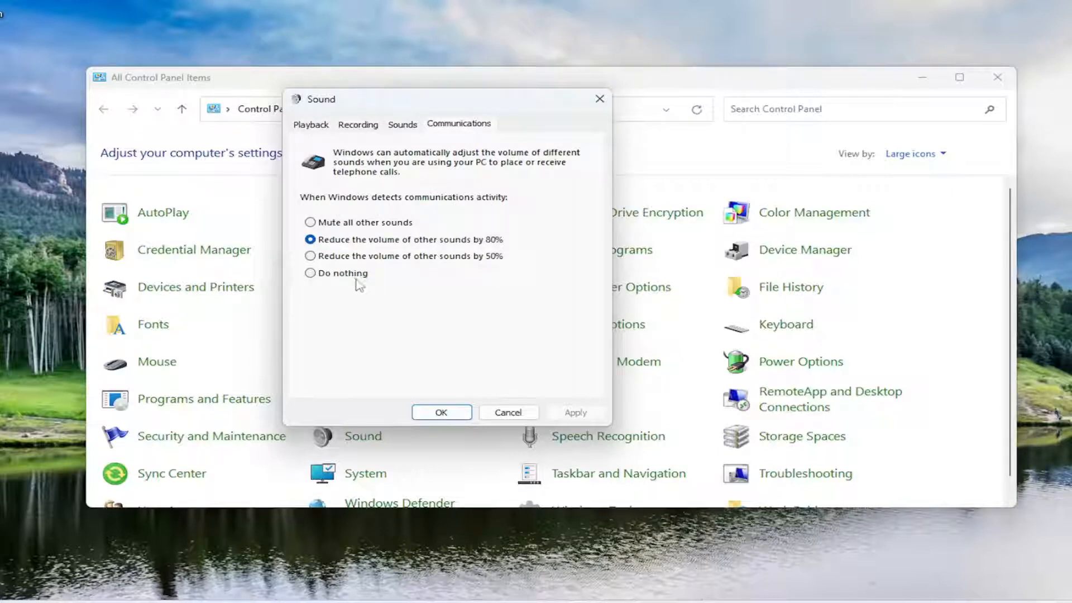
left_click(310, 273)
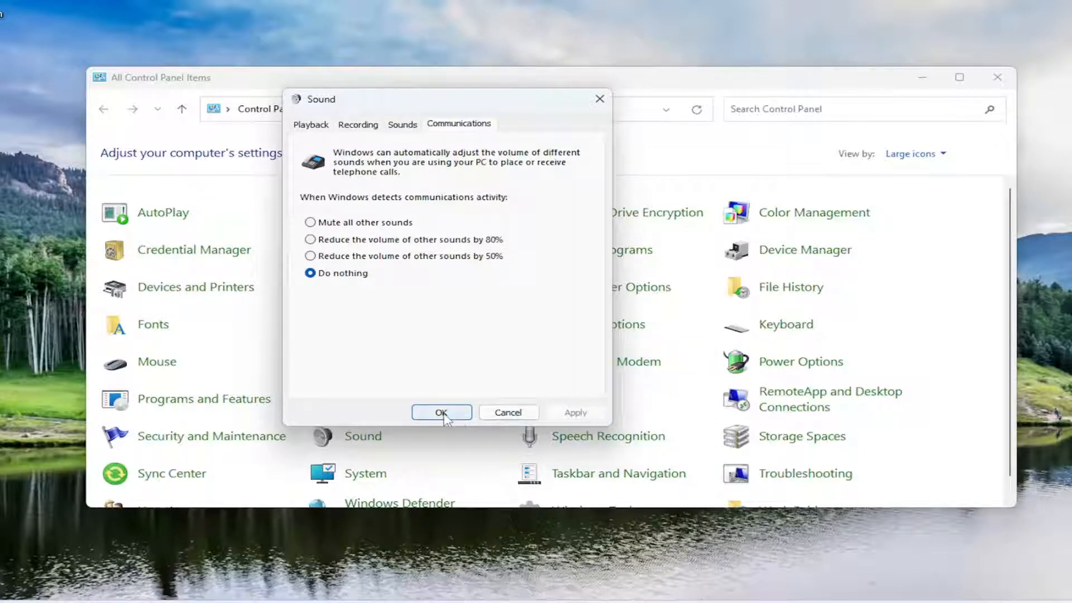
left_click(441, 412)
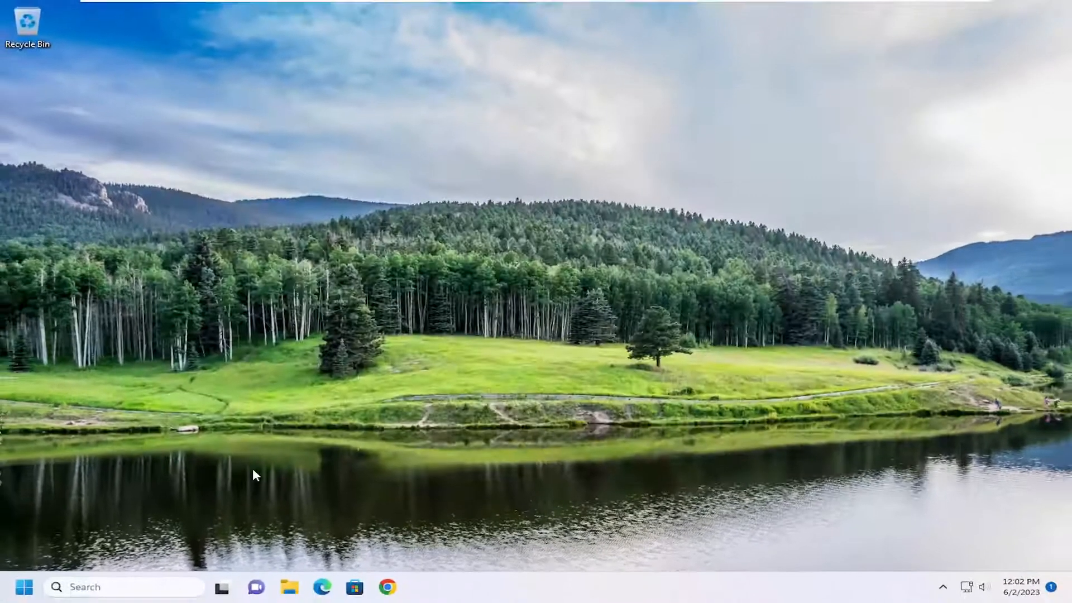
Search 'troubleshoot settings' and reach the Other troubleshooters page.
type("troubleshoot settings")
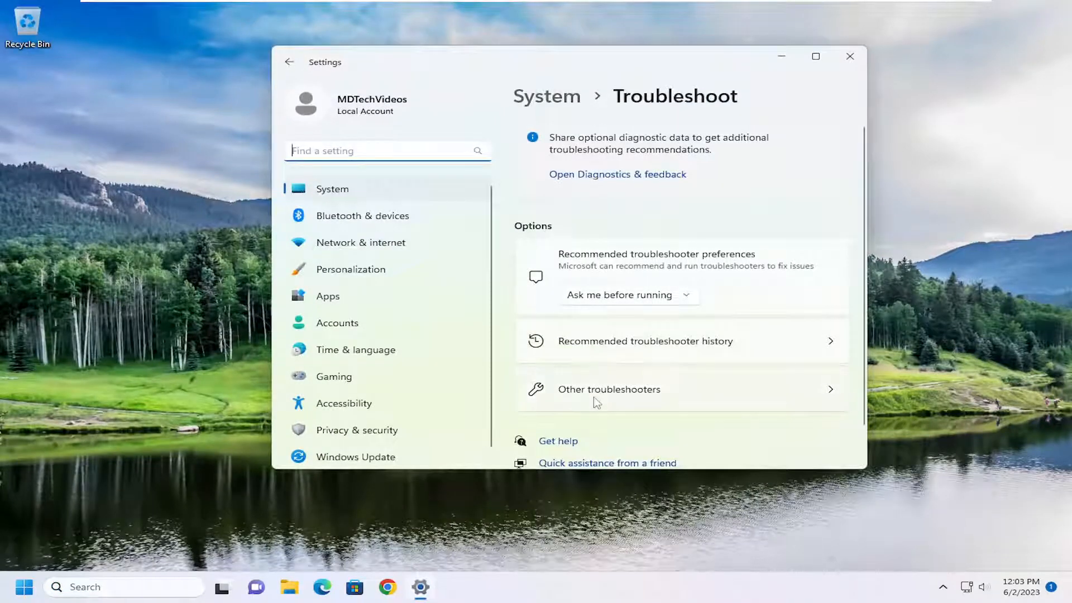
left_click(609, 389)
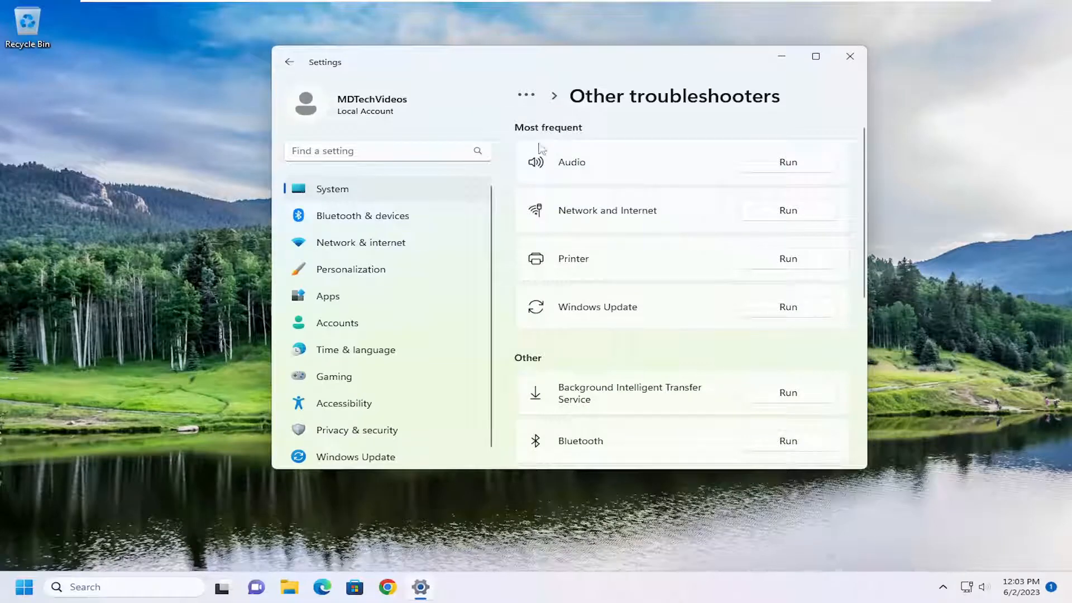
mouse_move(782, 166)
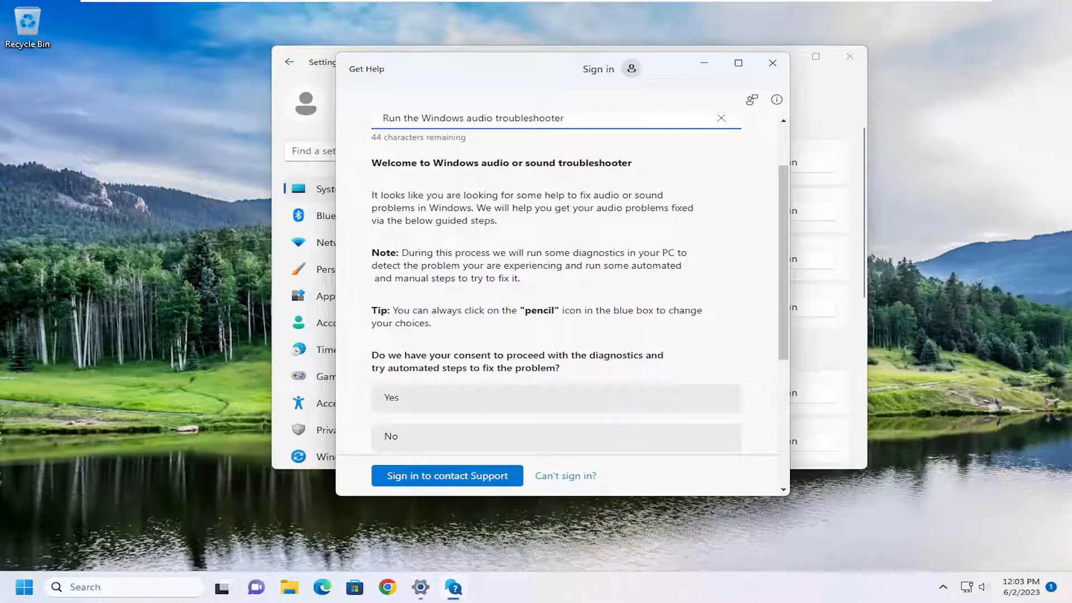
Consent to the audio diagnostics and let the scan detect muted audio.
left_click(555, 397)
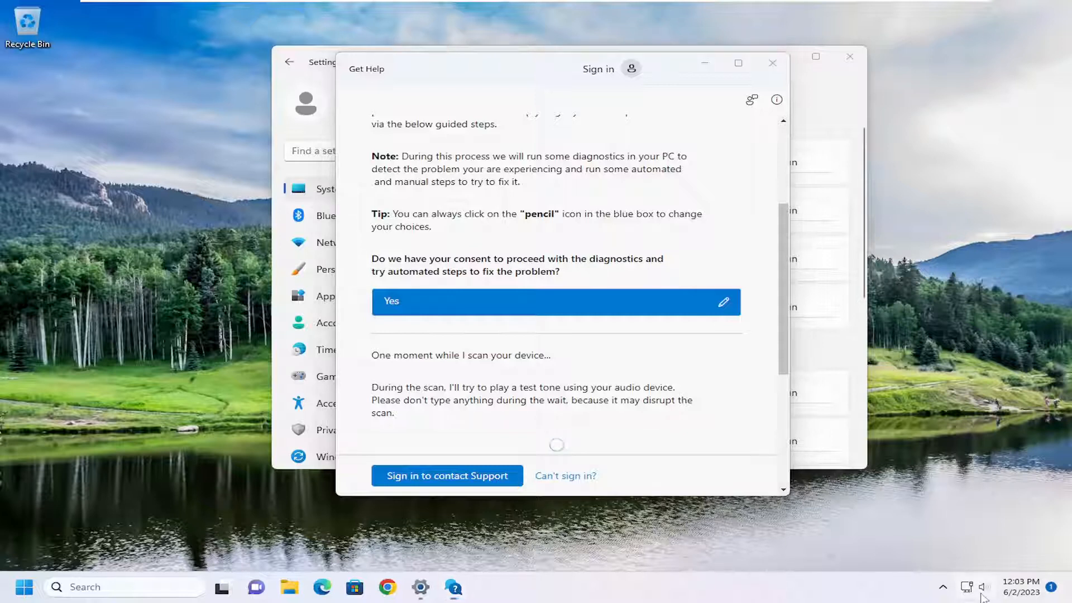
left_click(969, 587)
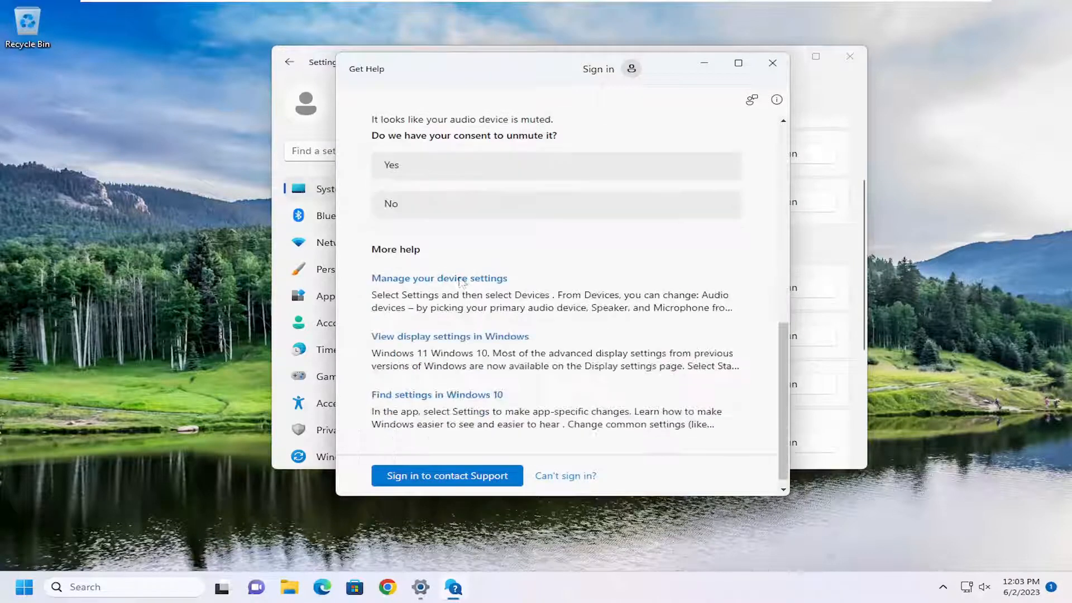
Let the troubleshooter unmute the device, then close Get Help and Settings.
left_click(556, 165)
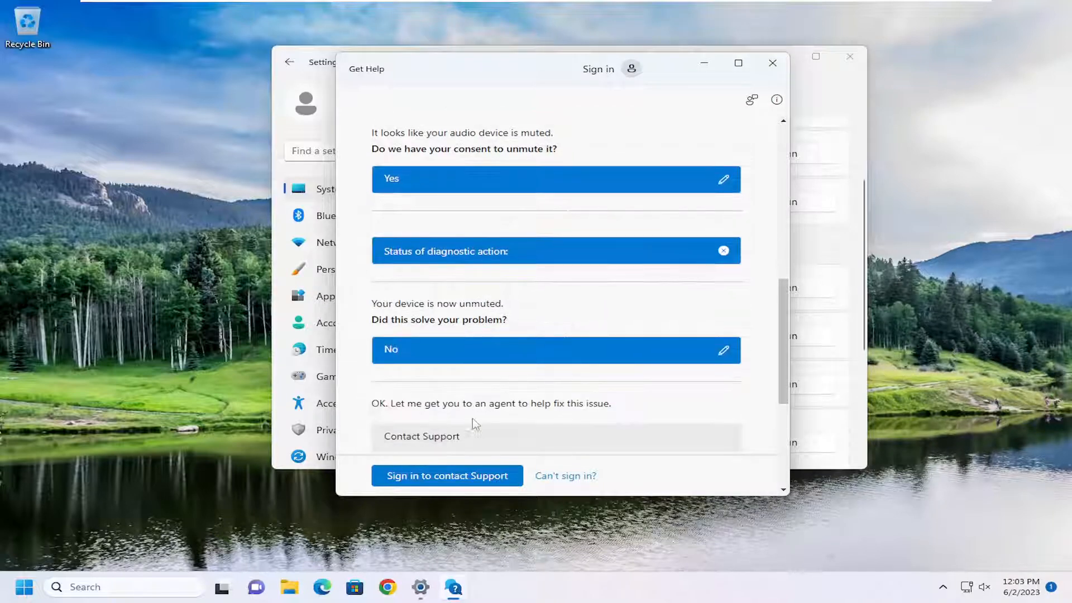
scroll("down", 3)
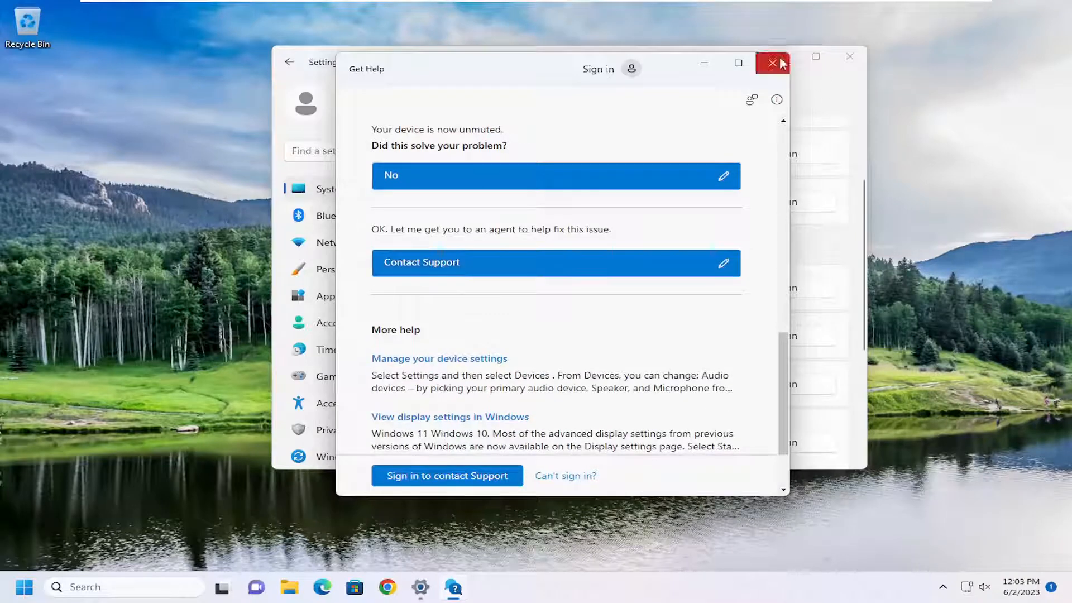
mouse_move(445, 268)
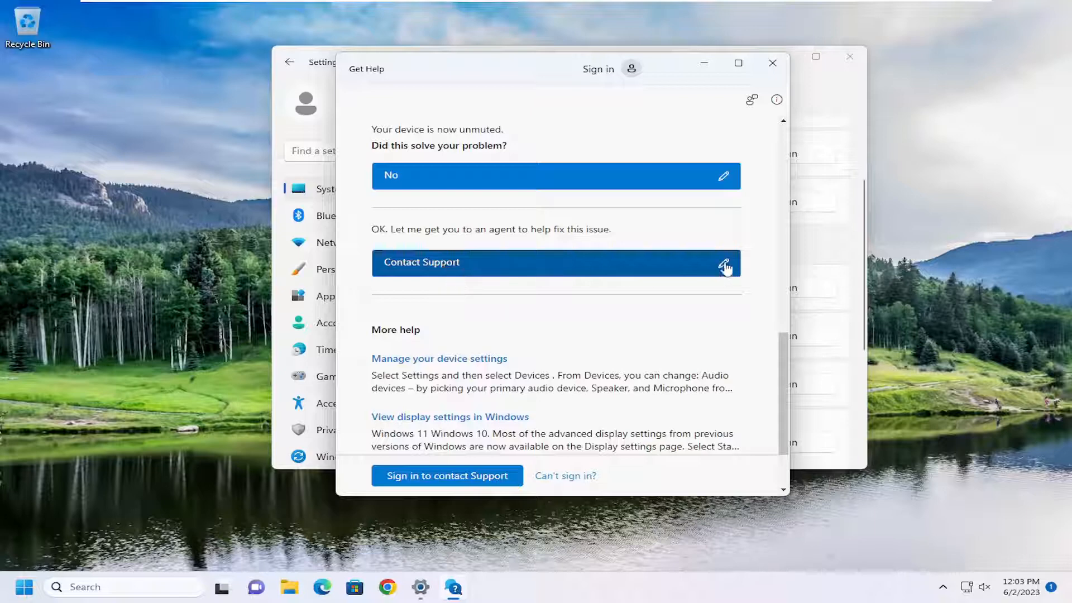
left_click(773, 62)
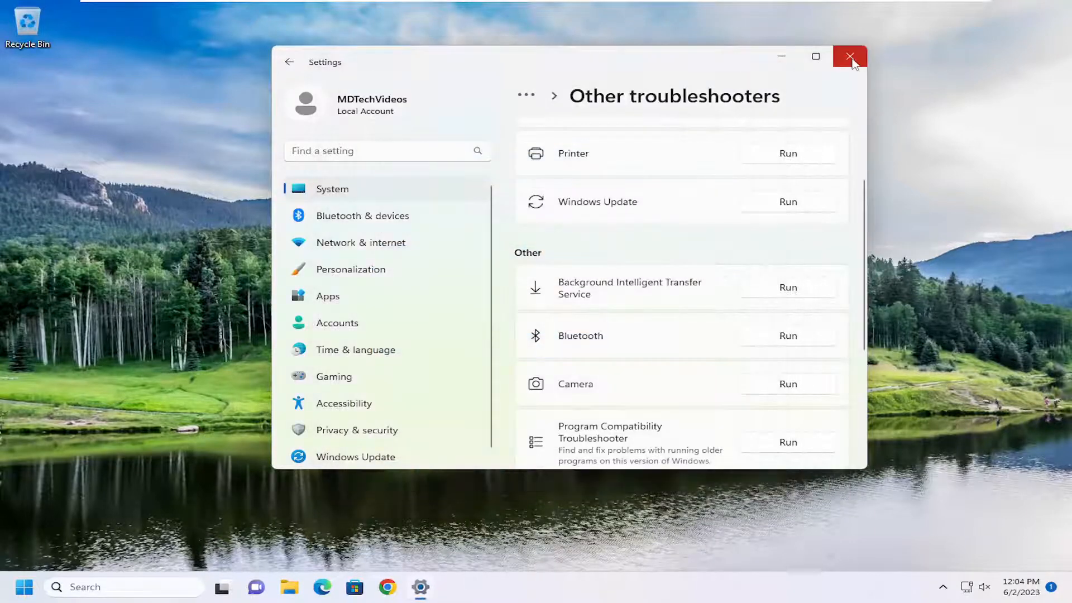
left_click(850, 56)
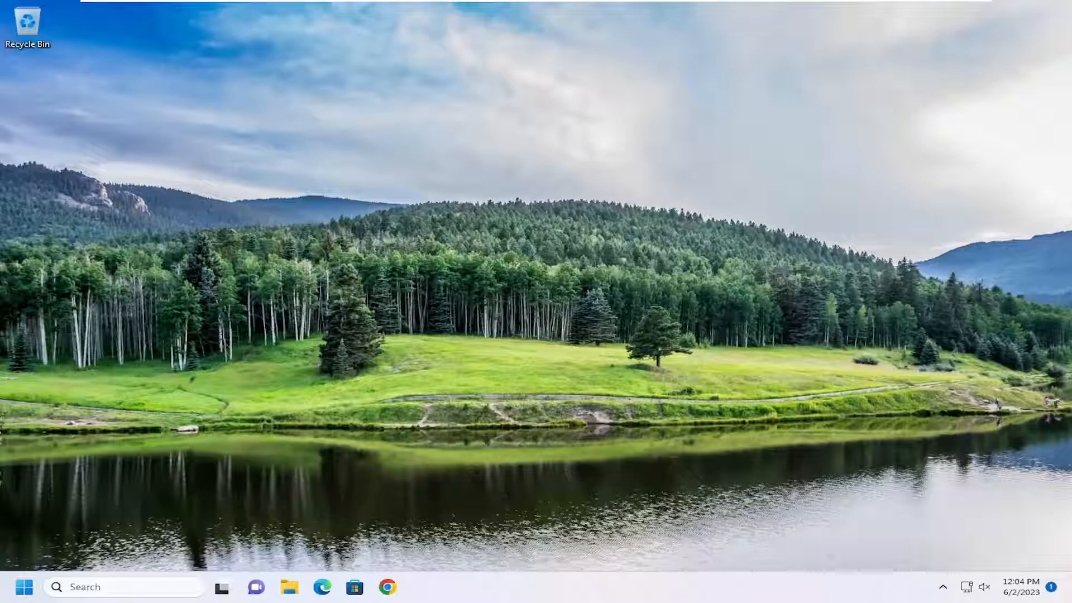